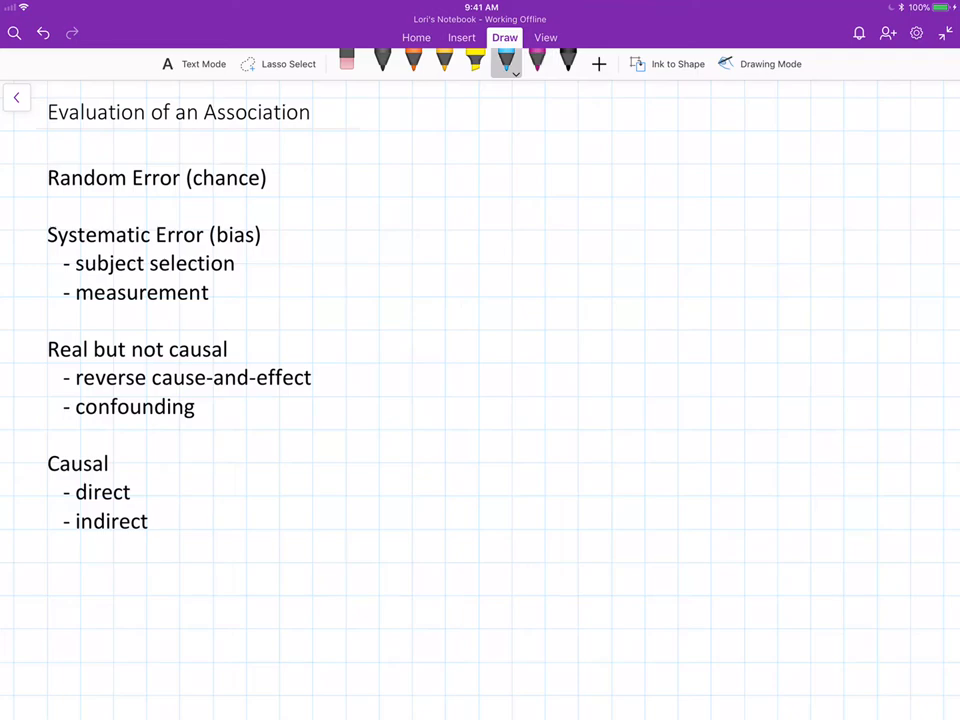
- Handwrite 'smoking → lung CA' in blue beside the title and number the first heading '1'
drag(395, 125, 460, 110)
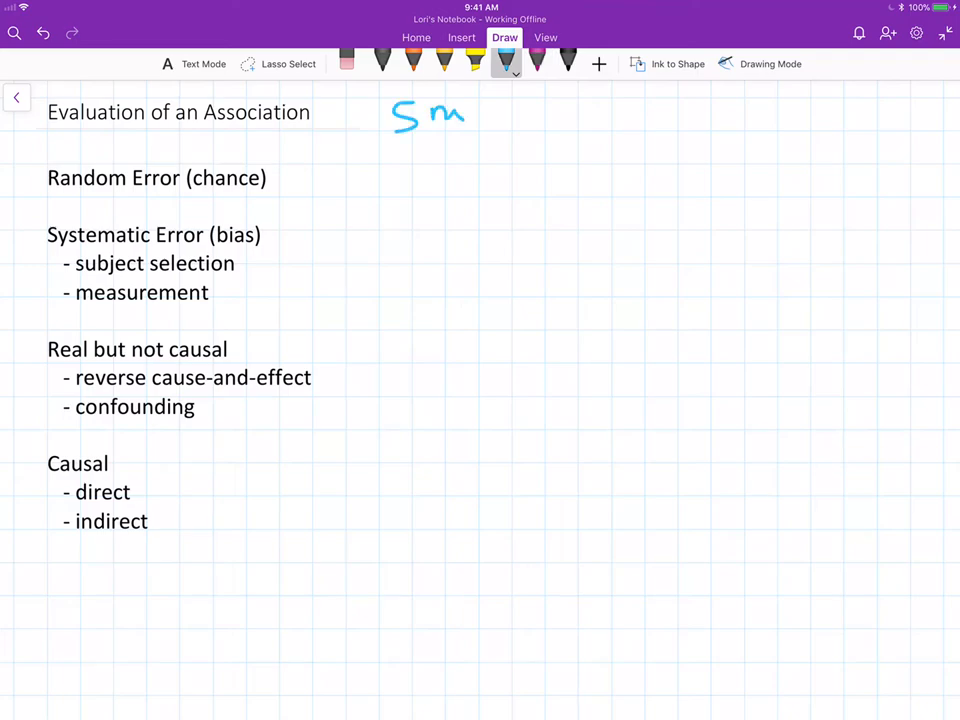
drag(460, 113, 545, 113)
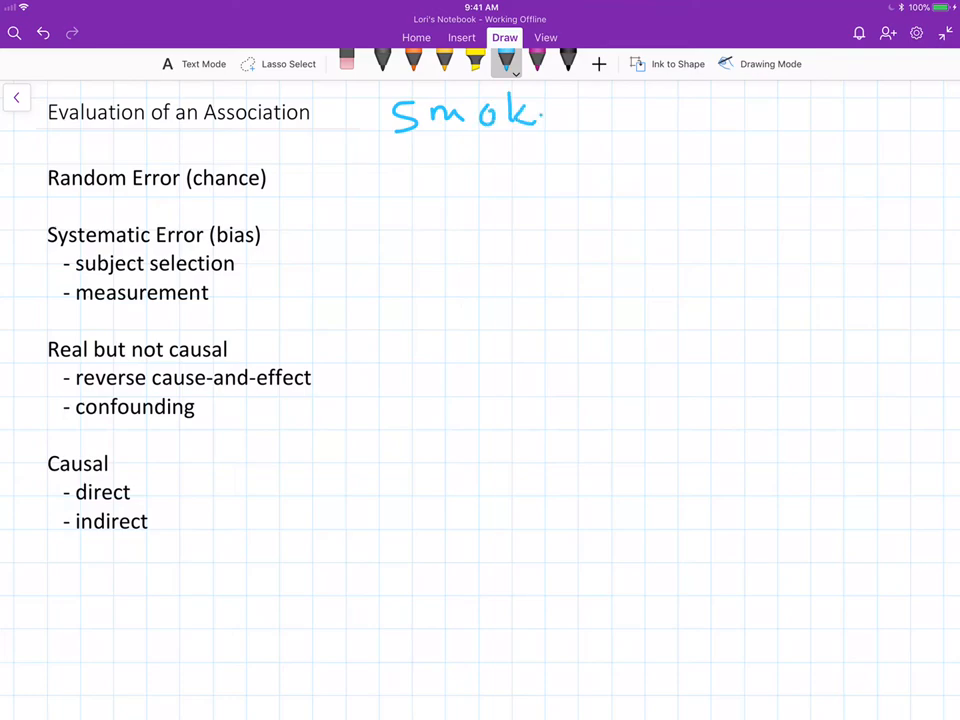
drag(525, 115, 675, 113)
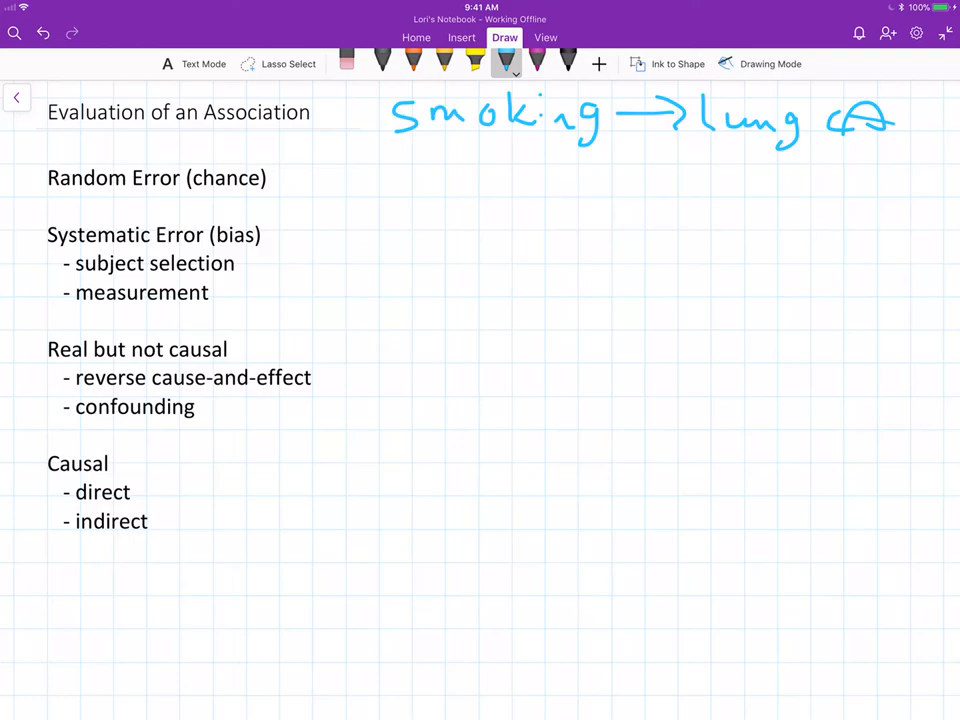
drag(25, 170, 25, 190)
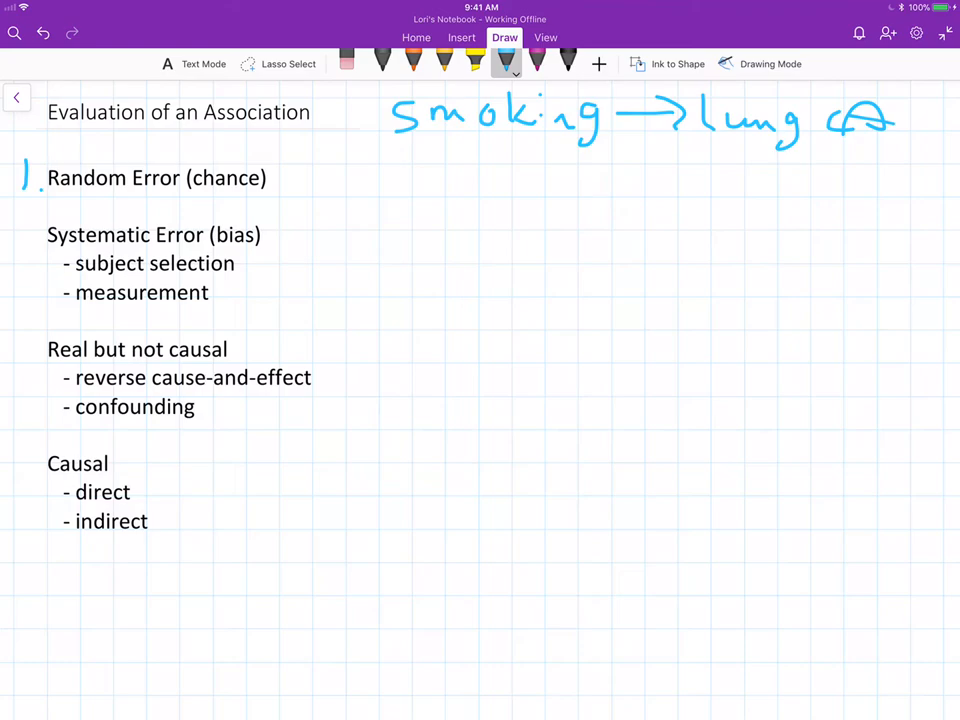
- Handwrite 2, 3 and 4 beside Systematic Error, Real but not causal, and Causal
drag(20, 225, 35, 245)
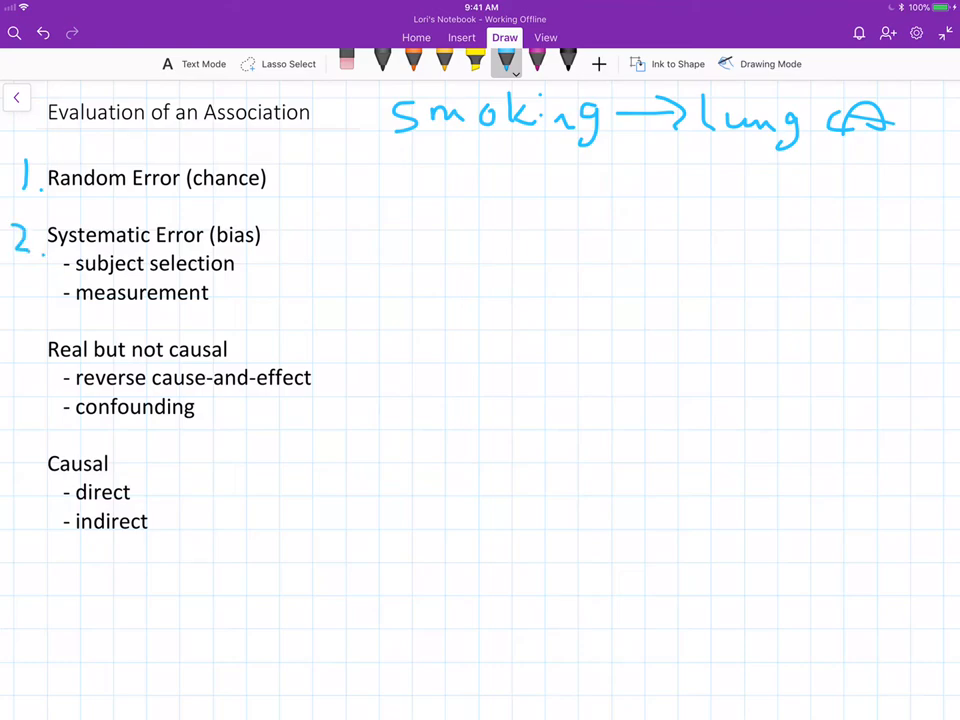
drag(22, 340, 30, 365)
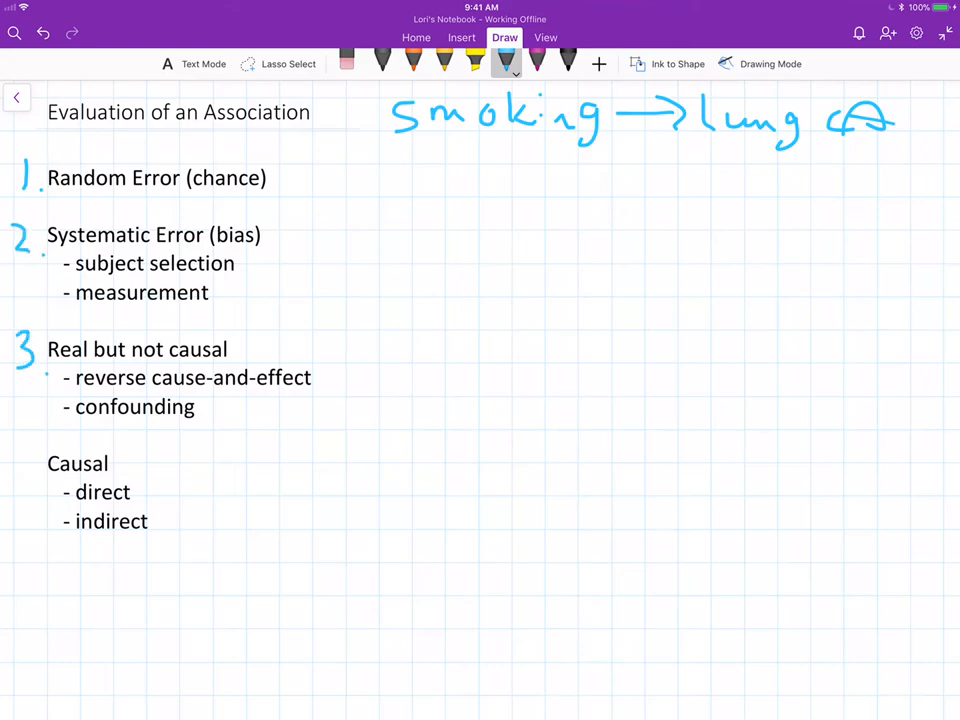
drag(20, 455, 25, 480)
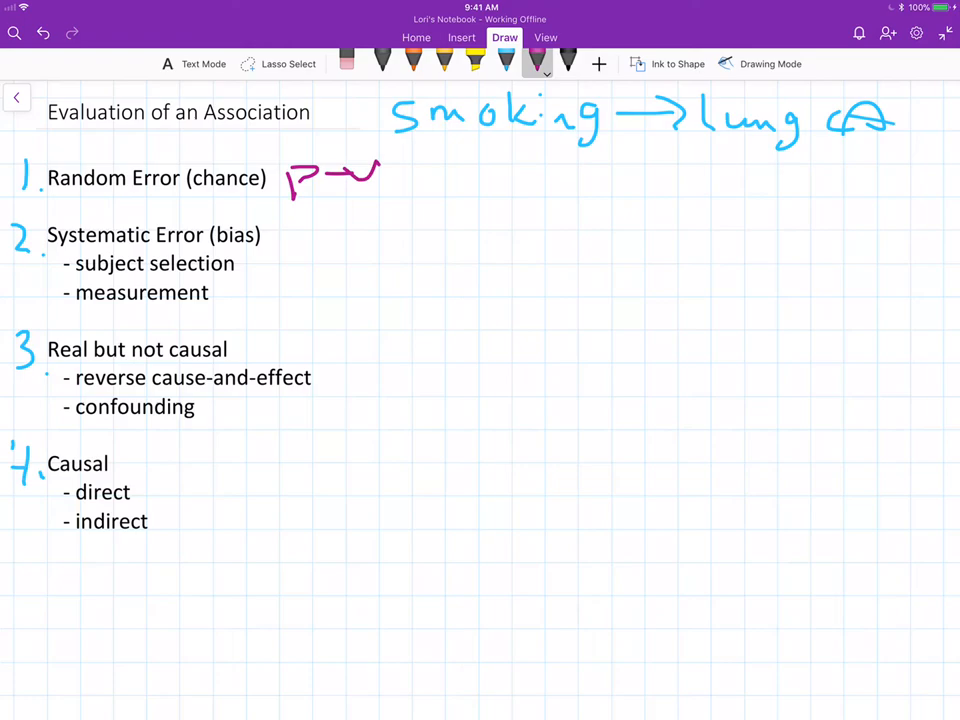
- Write 'p-values' in magenta beside Random Error and underline its 'Error'
drag(380, 175, 490, 175)
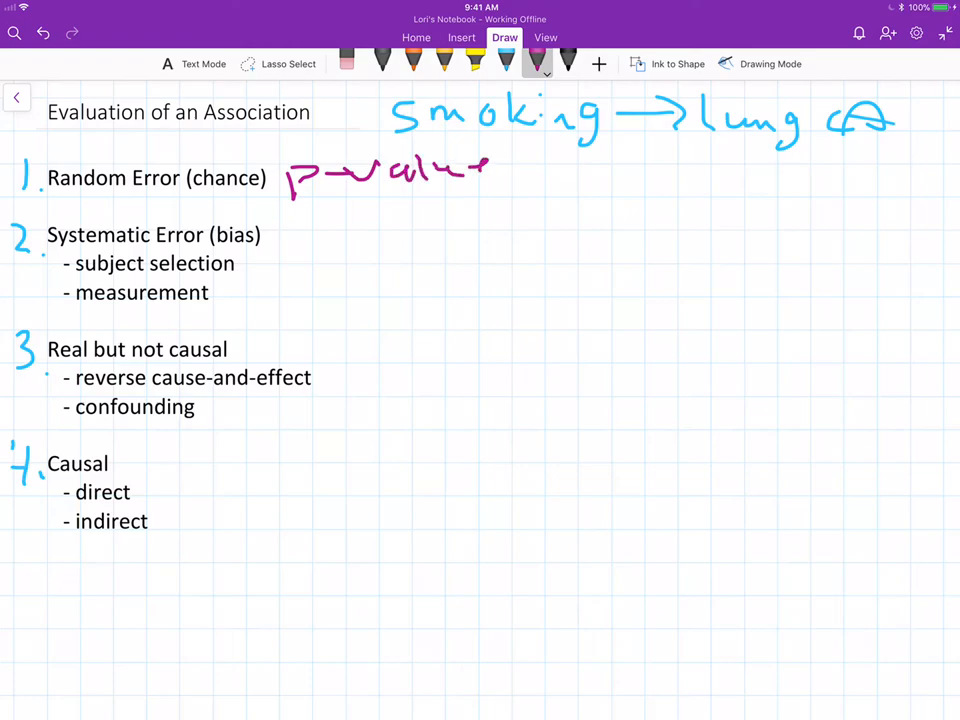
drag(470, 170, 510, 175)
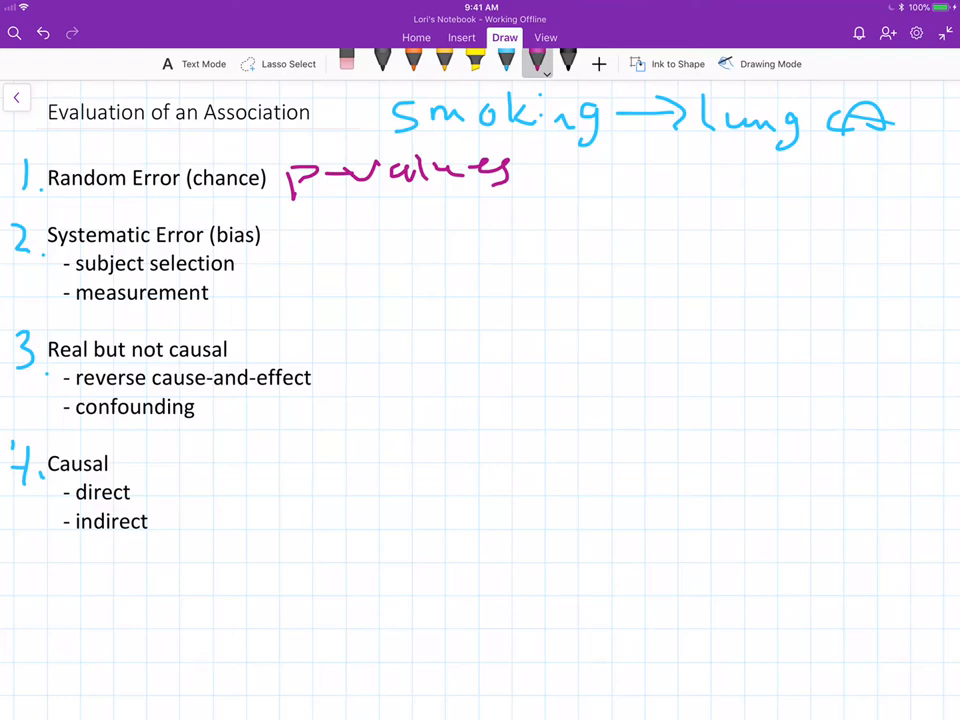
drag(95, 190, 145, 190)
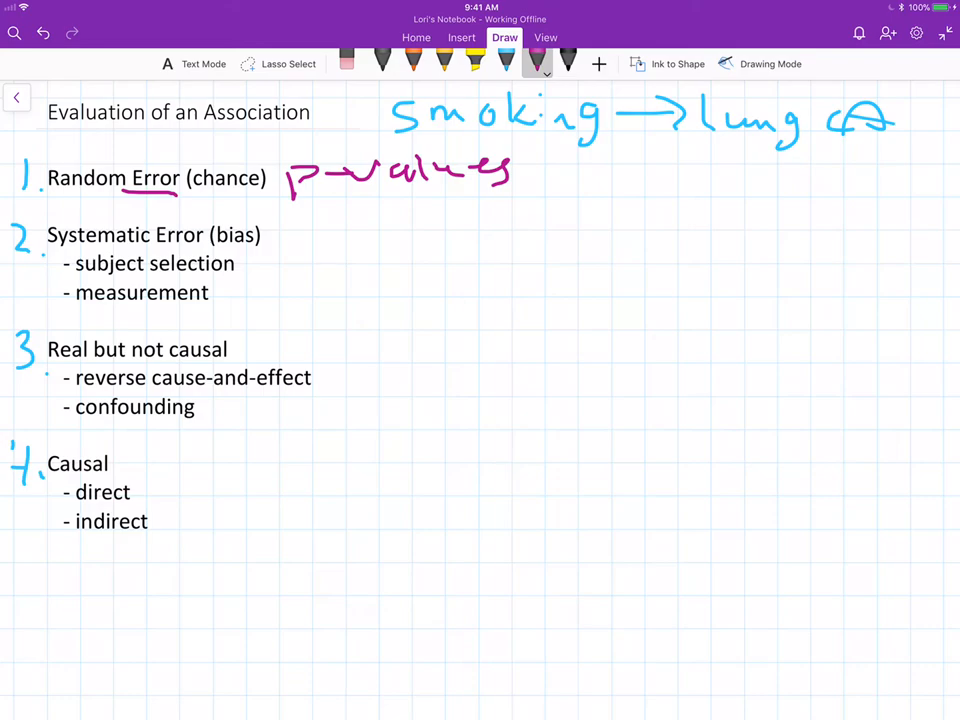
- Underline 'Error' in Systematic Error and draw a magenta arrow right from (bias)
drag(154, 248, 208, 248)
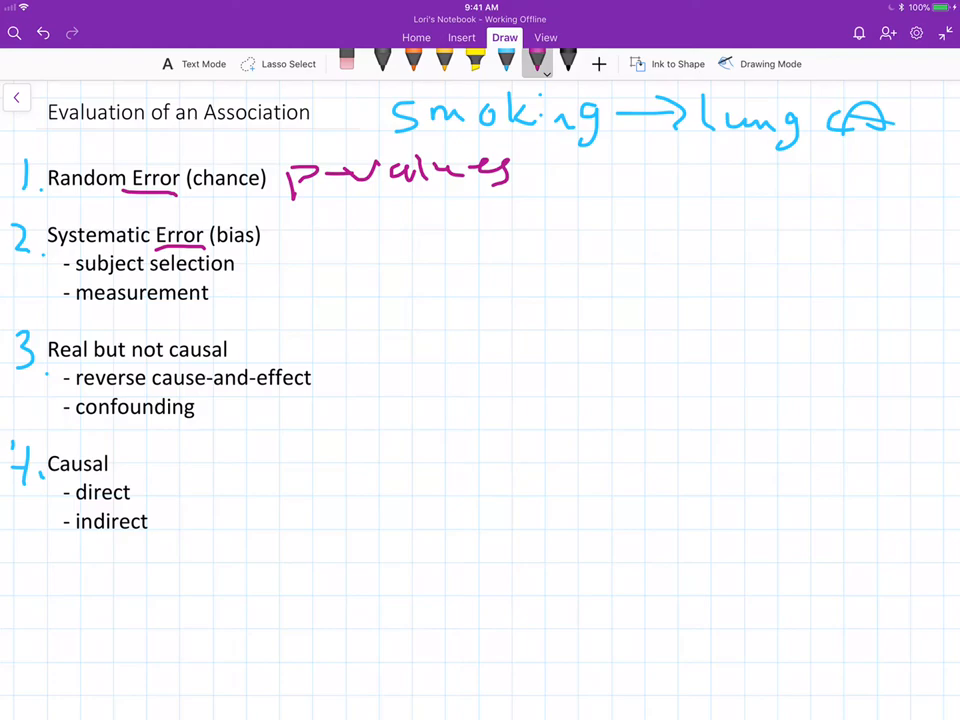
drag(265, 235, 365, 232)
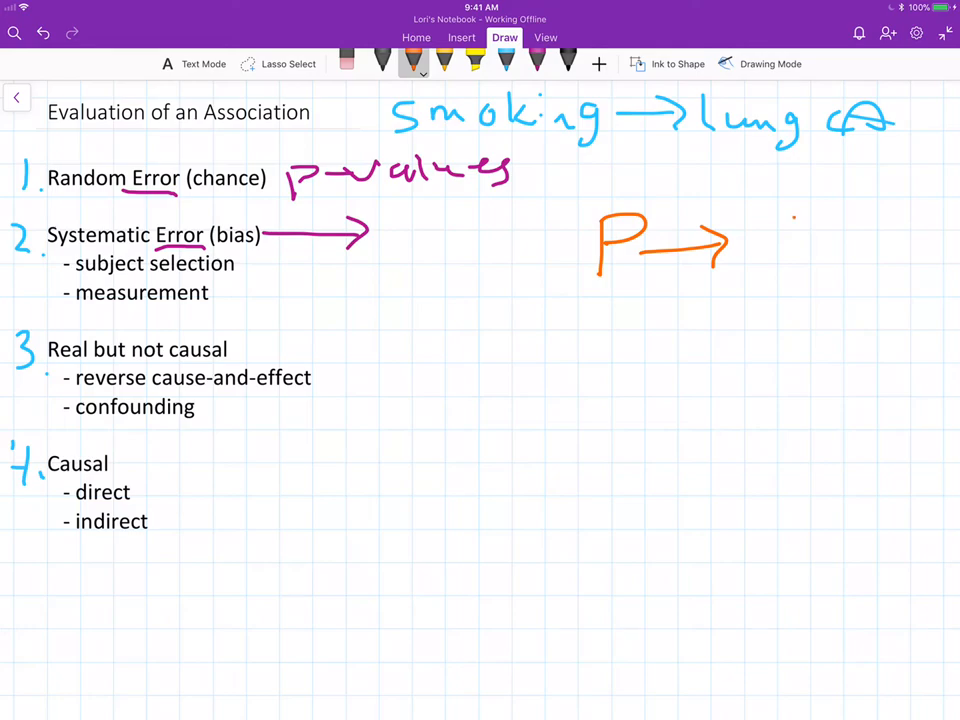
- Draw the orange loop from P through S, m and i back to P
drag(770, 215, 790, 265)
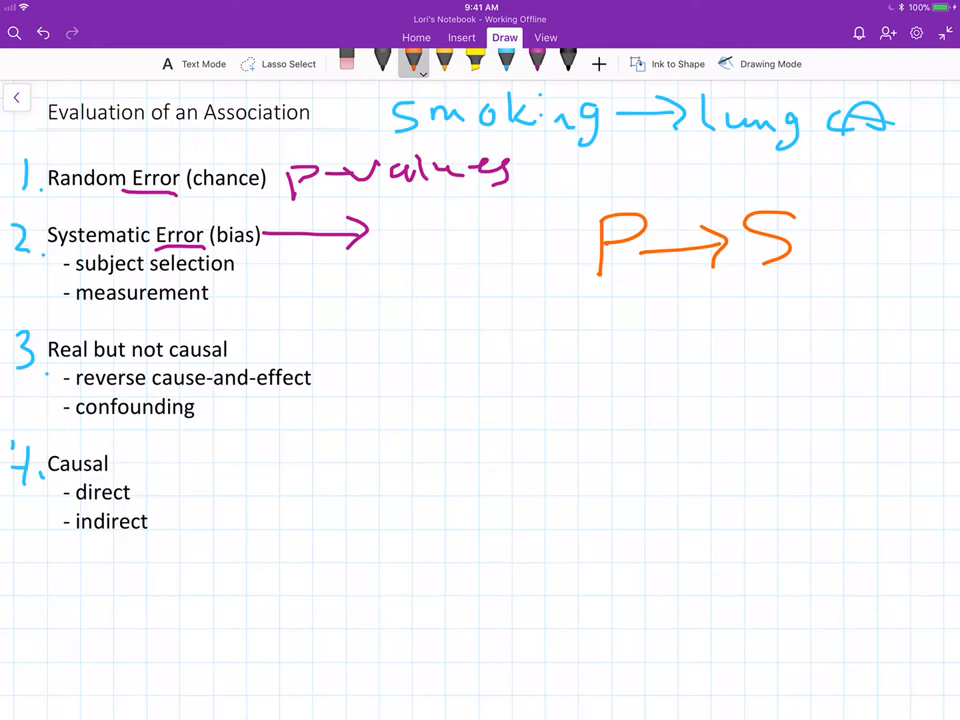
drag(785, 280, 785, 320)
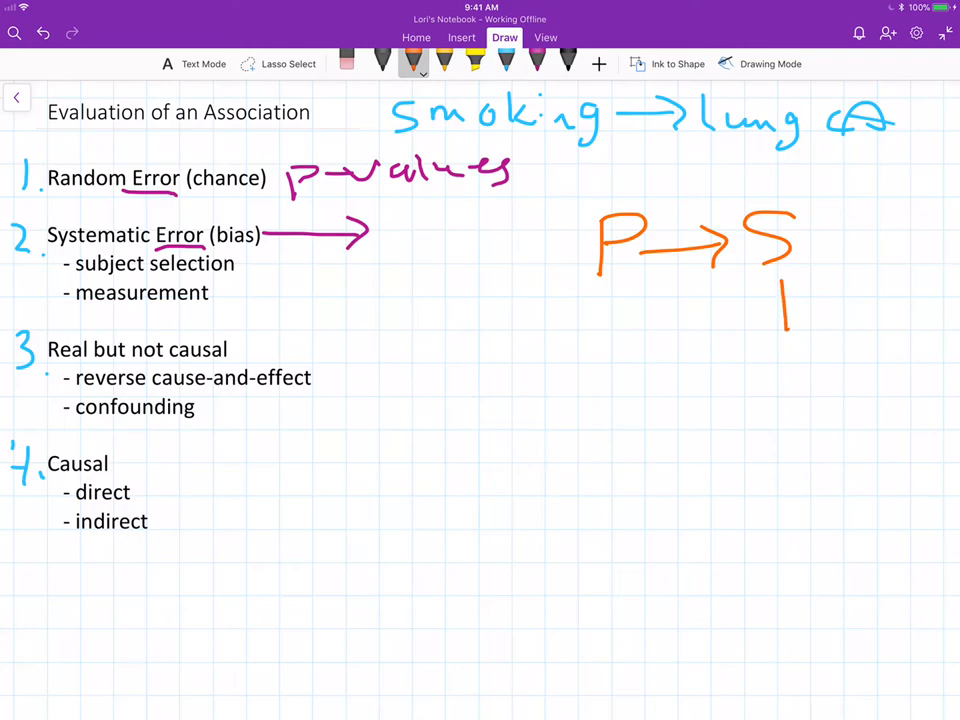
drag(790, 290, 790, 380)
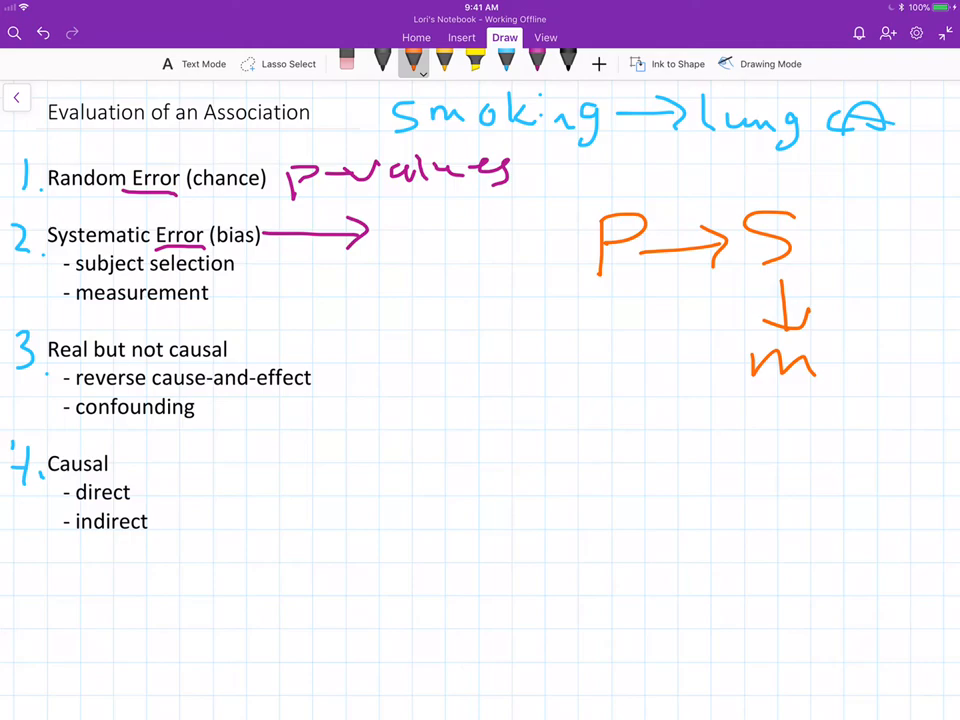
drag(655, 355, 735, 355)
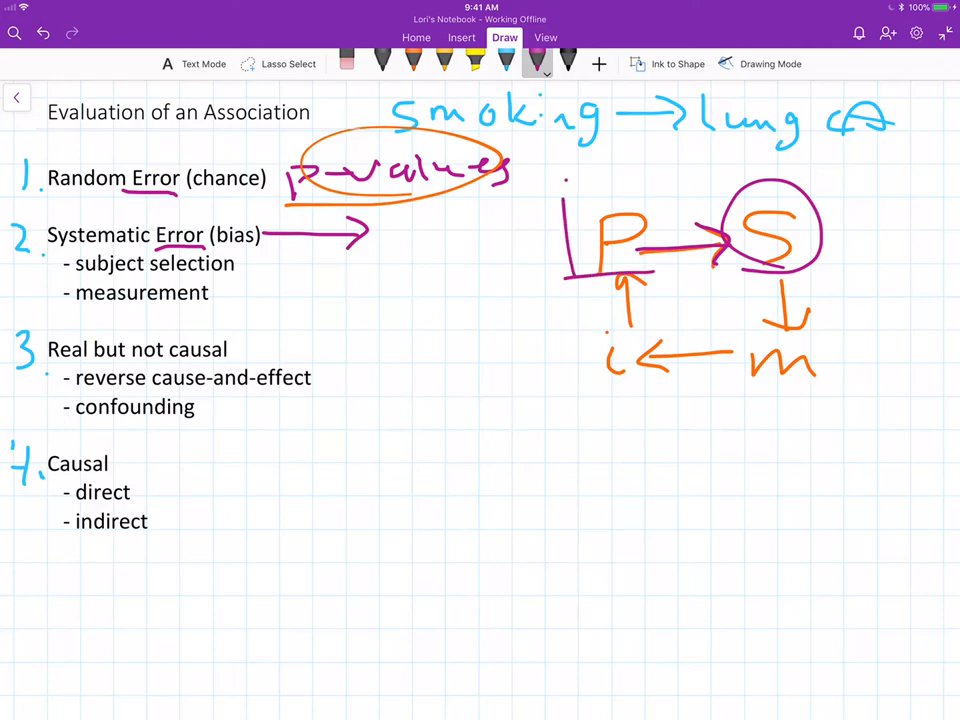
- Box P and circle 'subject selection' in magenta, then add a blue arrow from S
drag(565, 180, 655, 270)
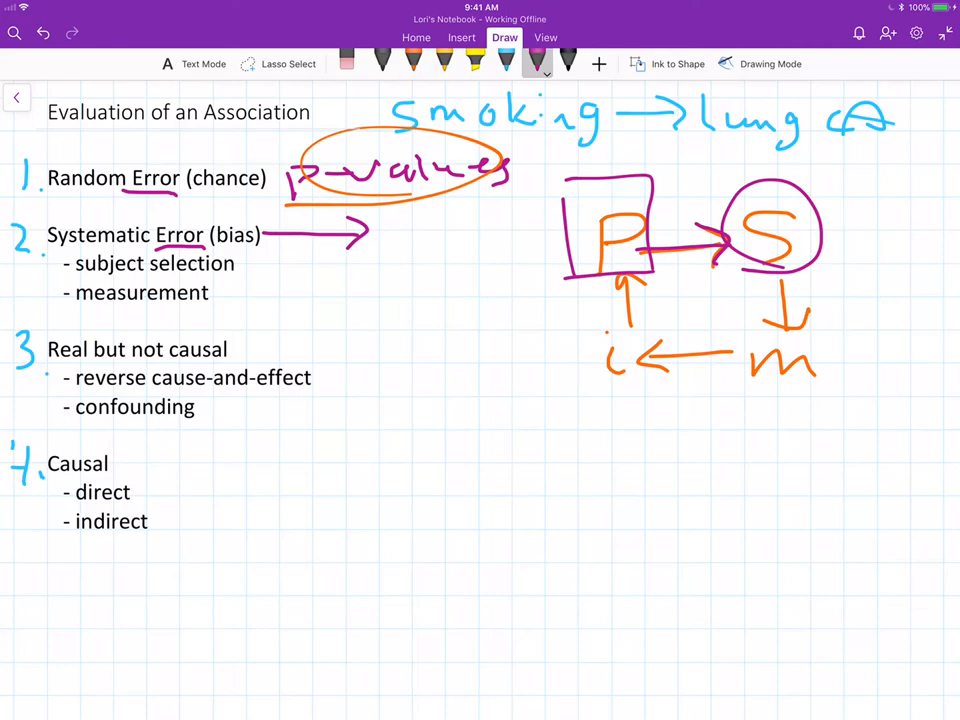
drag(75, 248, 240, 278)
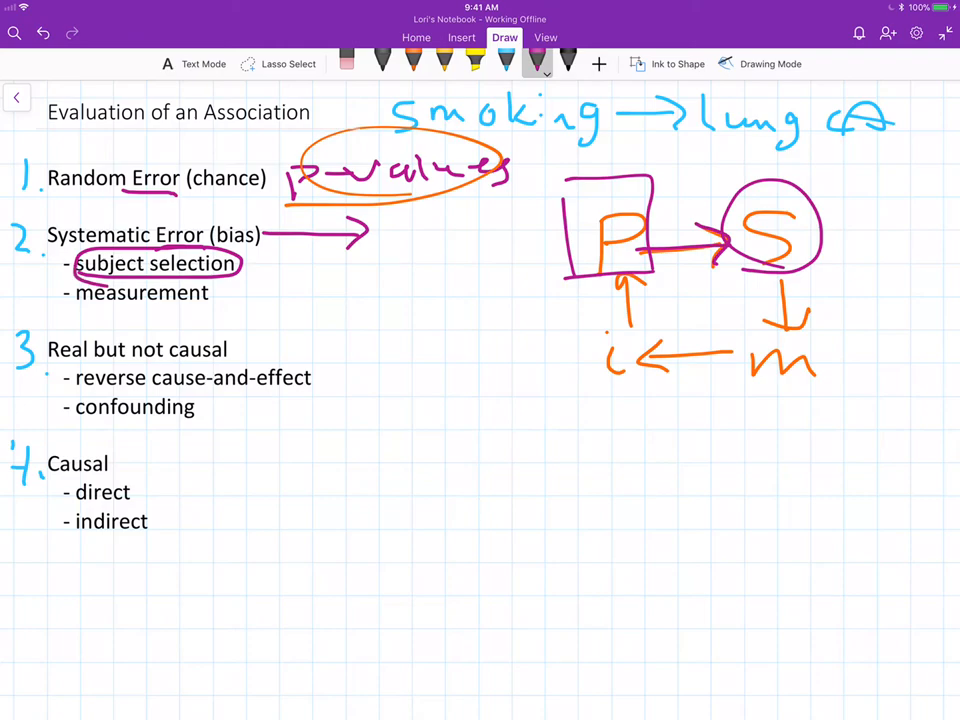
click(516, 63)
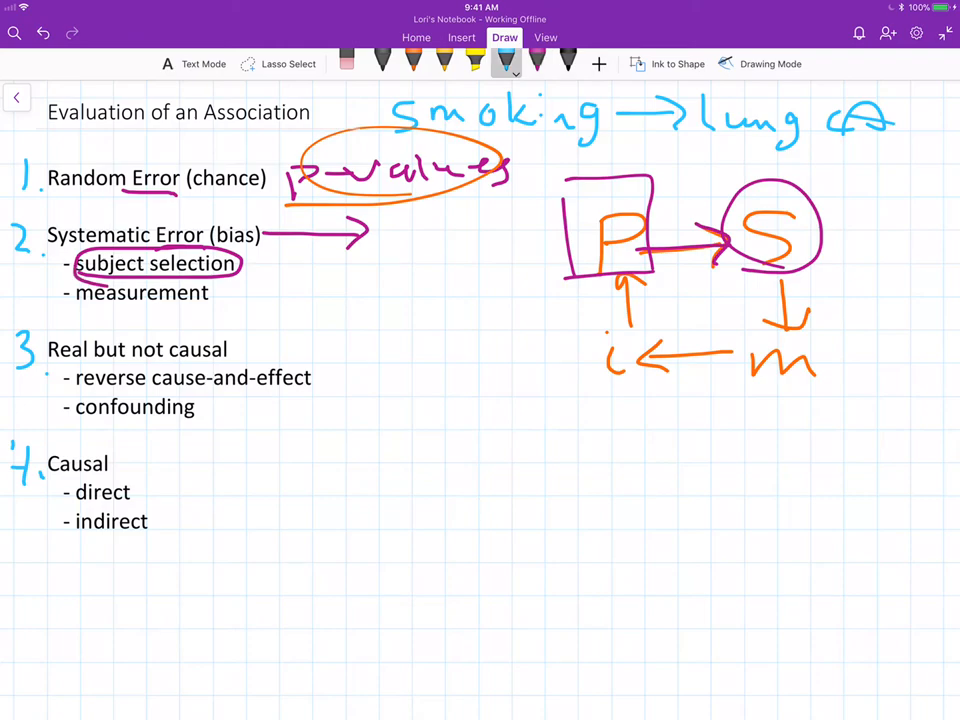
drag(780, 285, 785, 330)
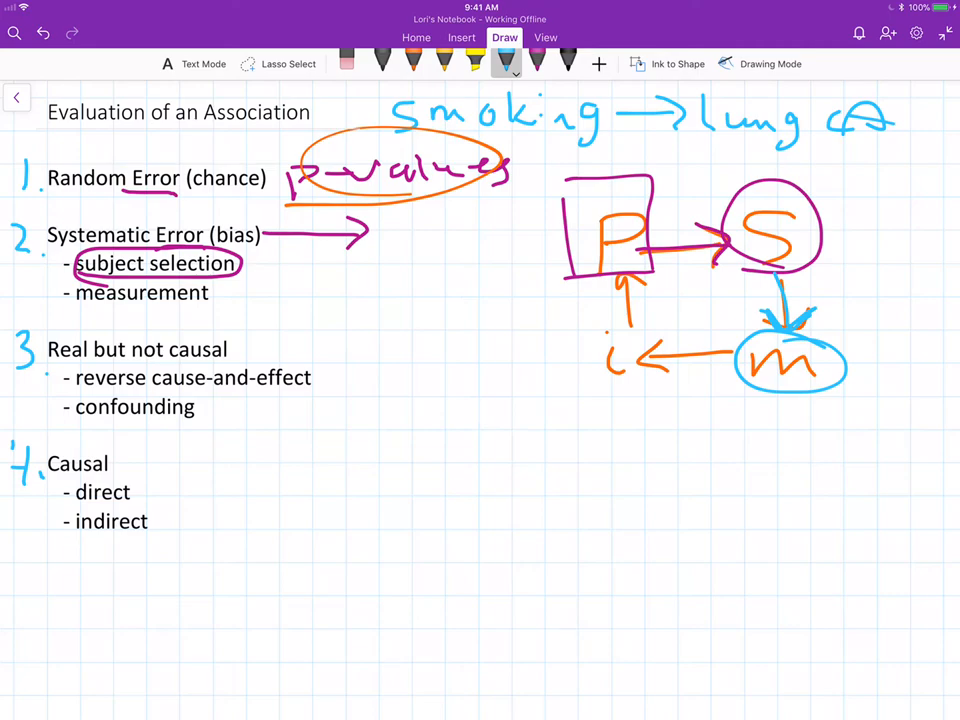
- Circle '- measurement' and 'Error (bias)' in blue ink
drag(75, 292, 200, 292)
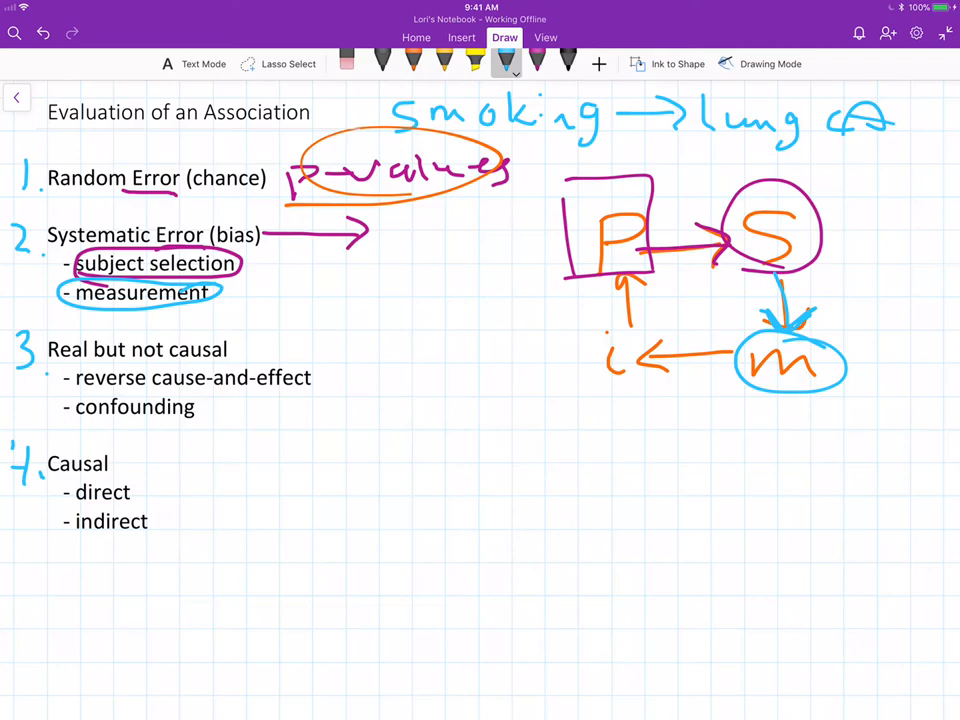
drag(150, 215, 210, 250)
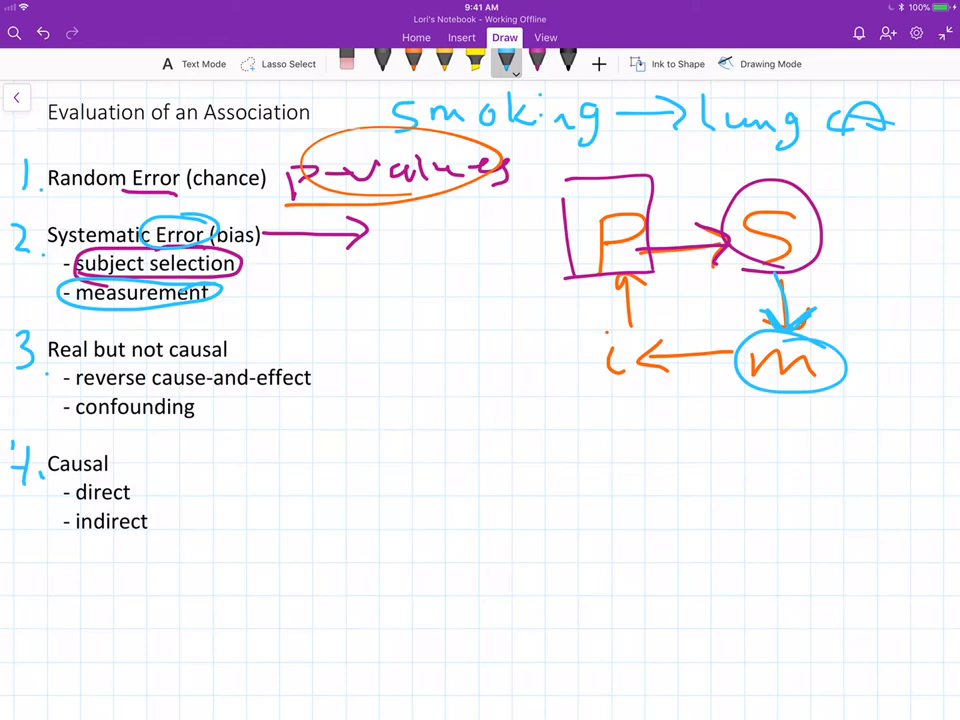
- Switch to the yellow-orange pen and underline 'Real but not causal'
click(429, 63)
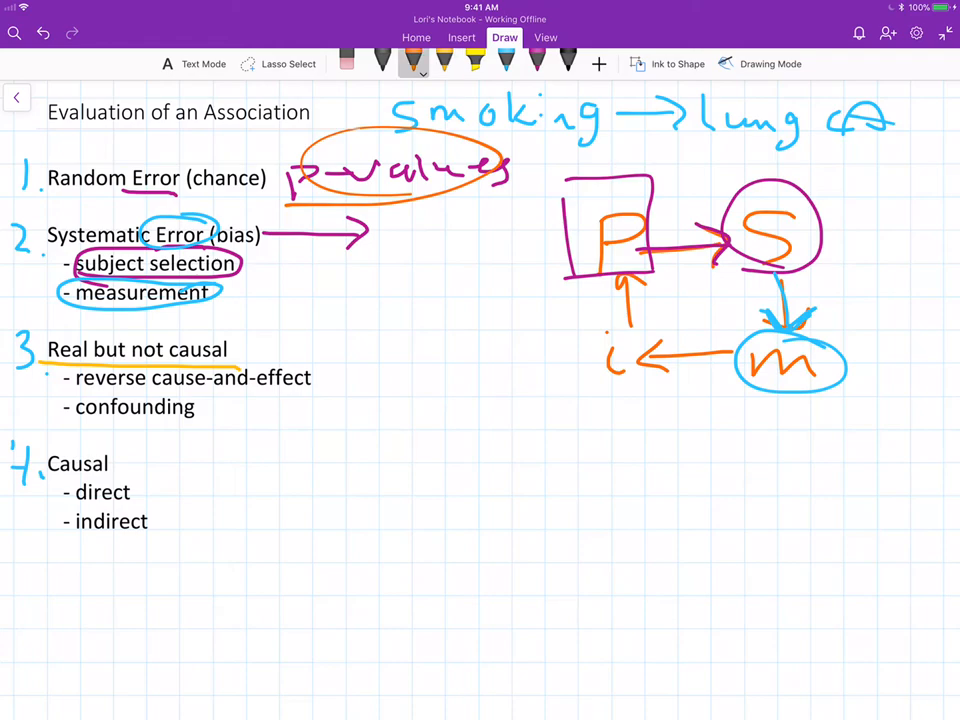
- Draw an orange divider line between headings 2 and 3 among the bracket marks
drag(20, 314, 547, 314)
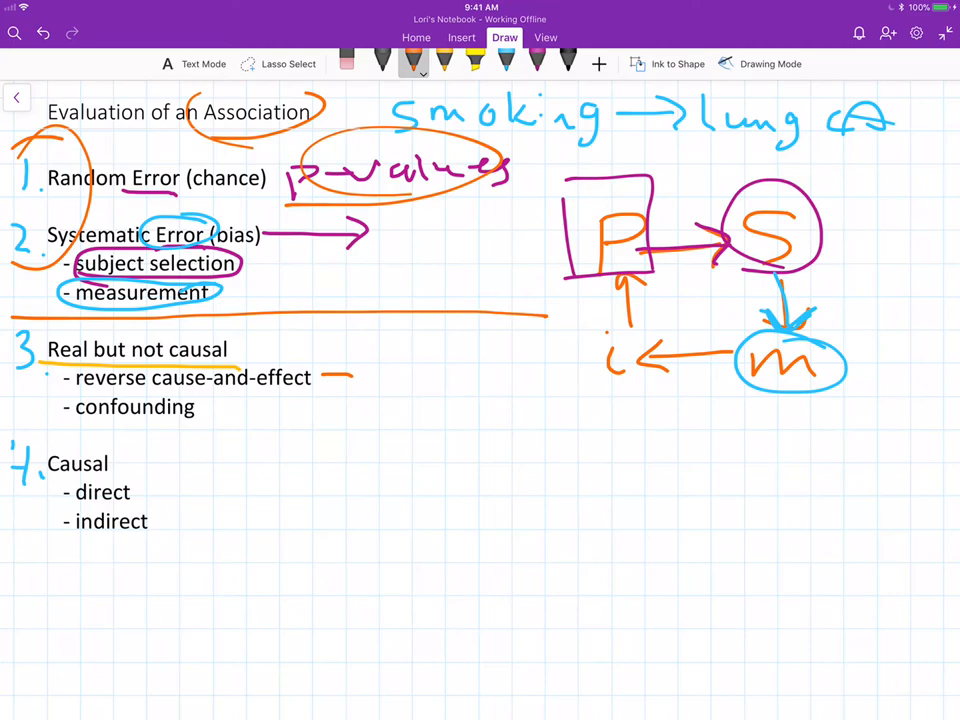
- Box headings 1–3 in magenta and circle Causal with its 'indirect' bullet
drag(210, 407, 255, 410)
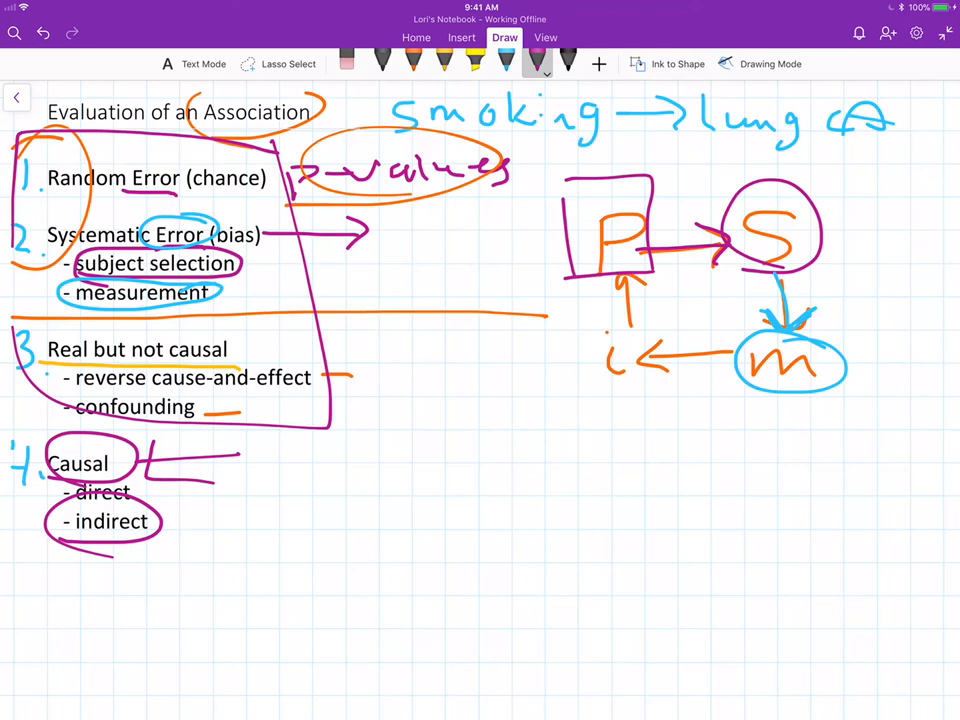
- Sketch a magenta X → Y arrow, then cross it out, scribble X, and underline Y in blue
drag(320, 460, 420, 490)
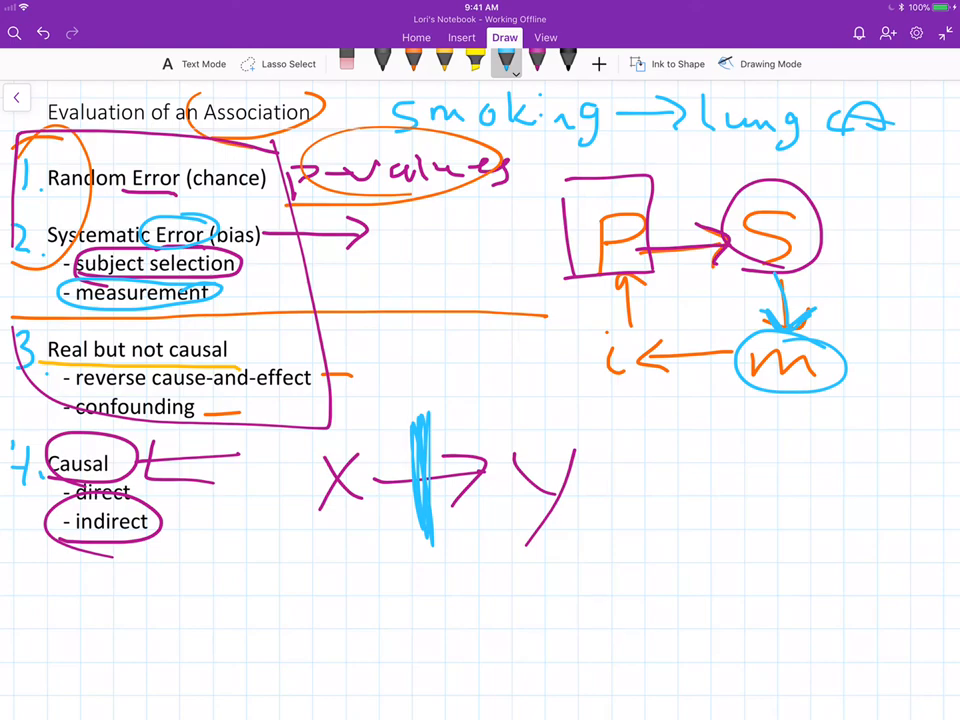
drag(320, 470, 360, 510)
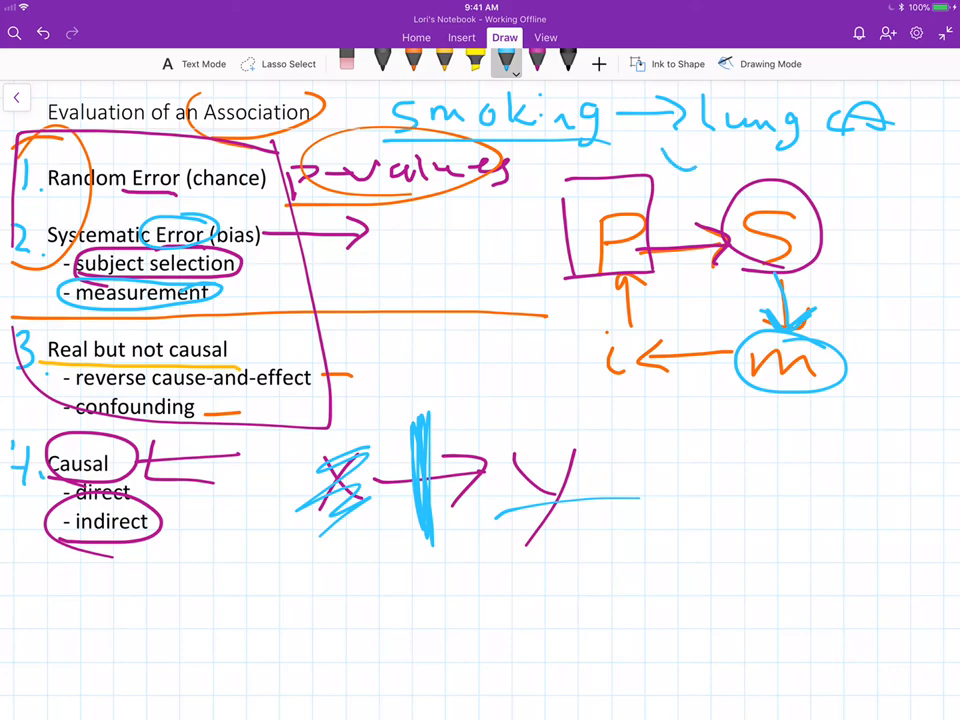
- Strike through the start of 'lung' in the smoking → lung heading with the blue pen
drag(685, 110, 695, 155)
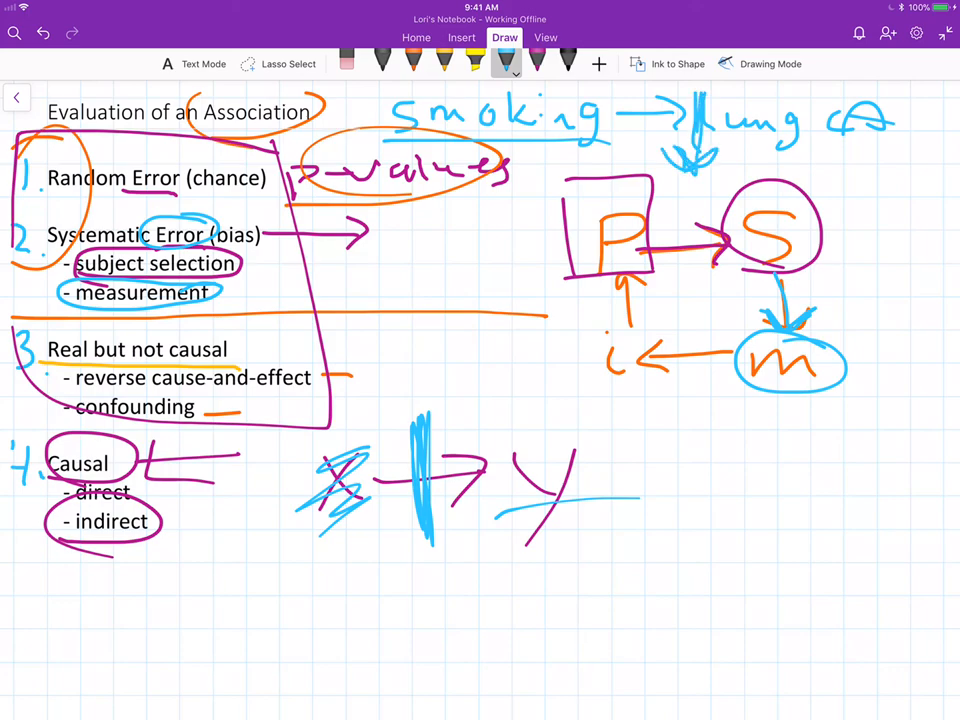